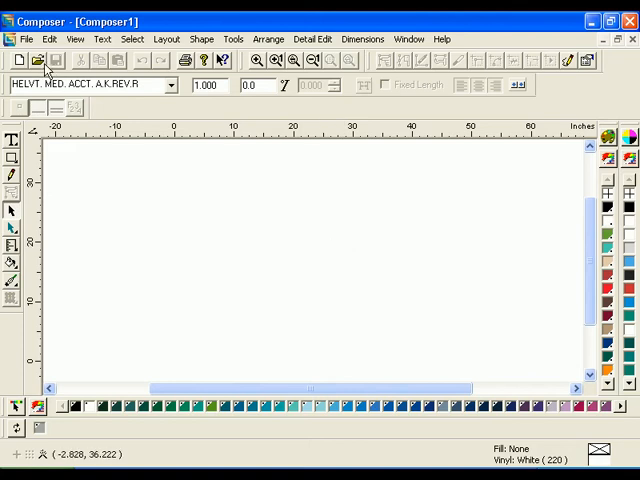
Open the Grand Opening sign file from the My Lessons folder
left_click(38, 60)
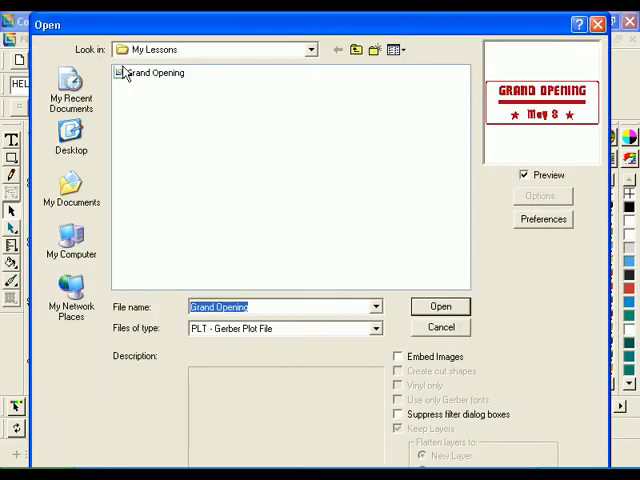
left_click(440, 306)
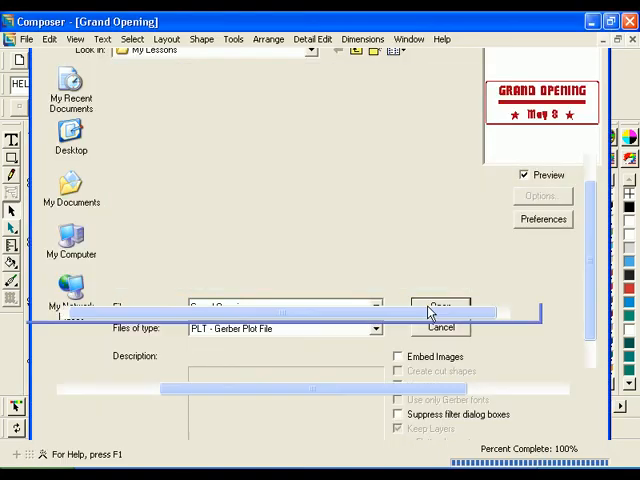
left_click(439, 306)
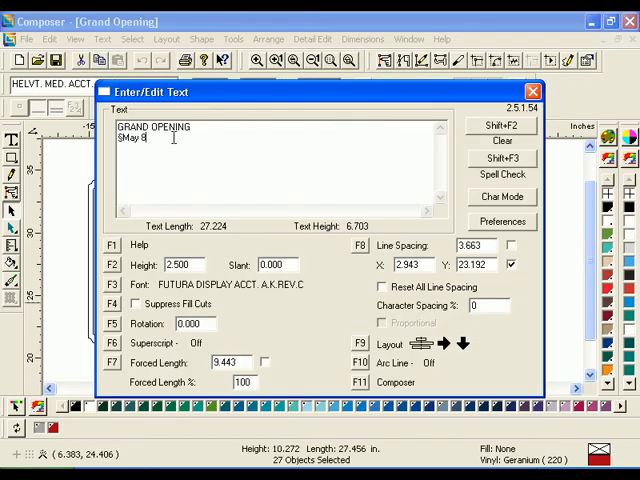
Add a third text line 'Today' beneath 'May 8' in the sign
type("Toda")
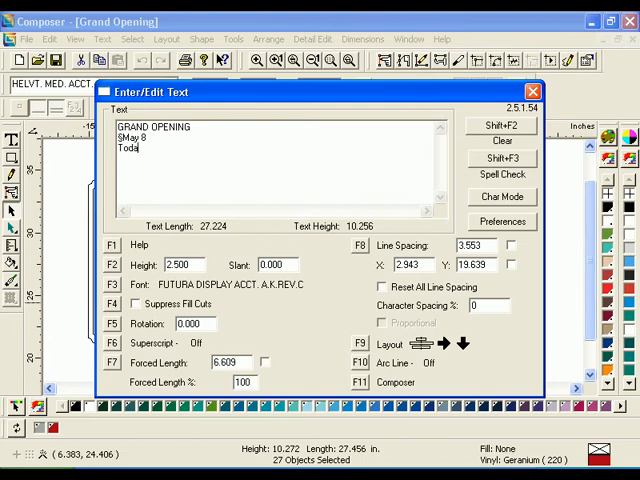
type("y")
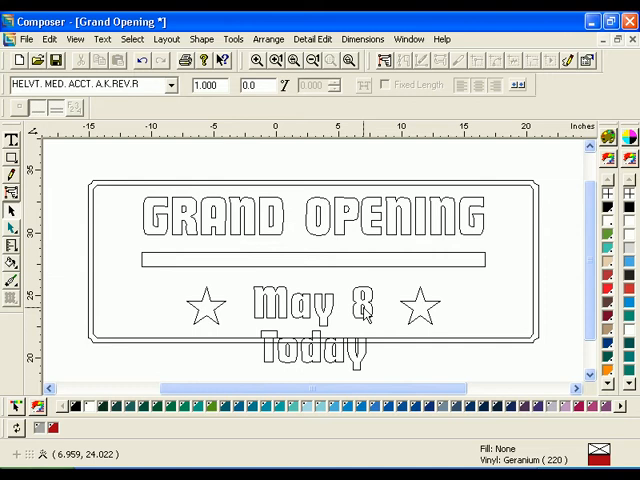
Select the May 8 / Today text and place Today over May 8 between the stars
left_click(310, 310)
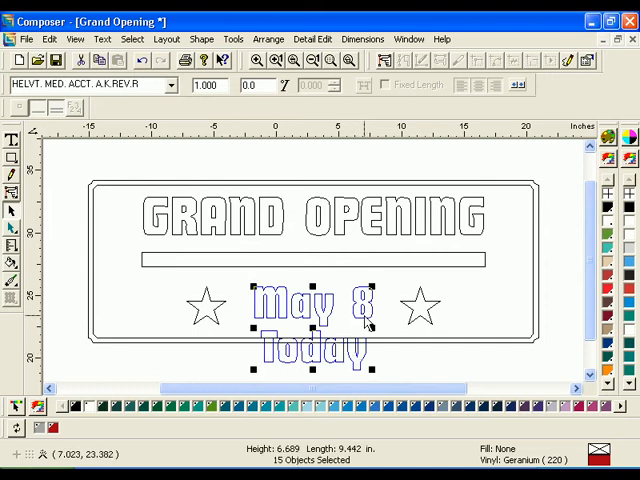
left_click(266, 39)
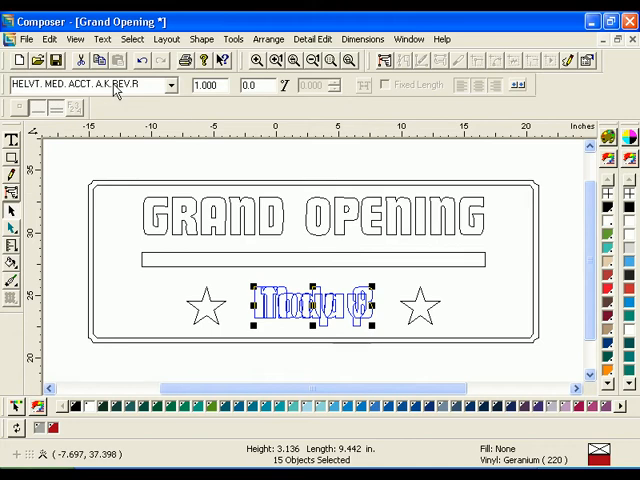
Show the Layer Manager and create a new layer
left_click(74, 39)
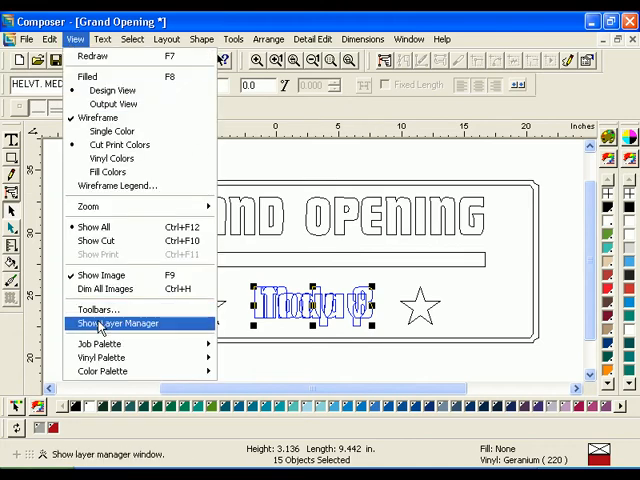
left_click(116, 323)
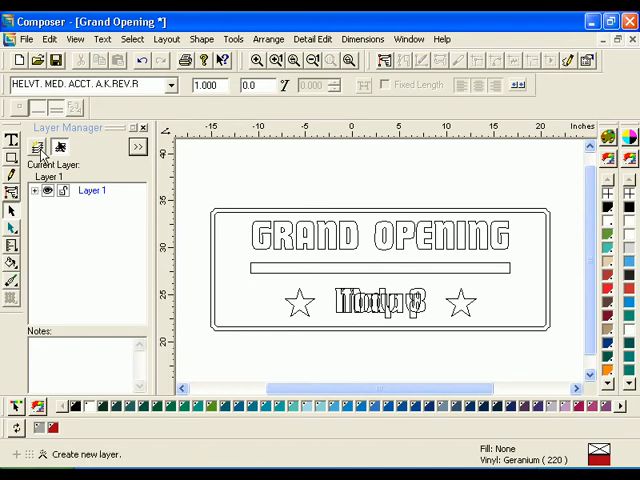
left_click(36, 147)
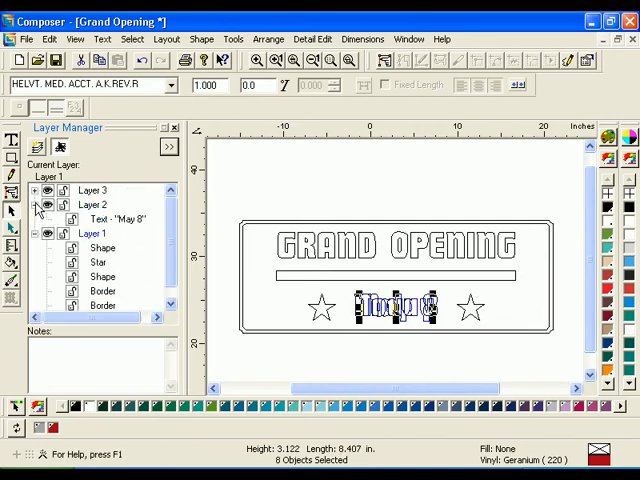
Expand Layer 3 holding Today, hide it, then make it visible again
left_click(37, 191)
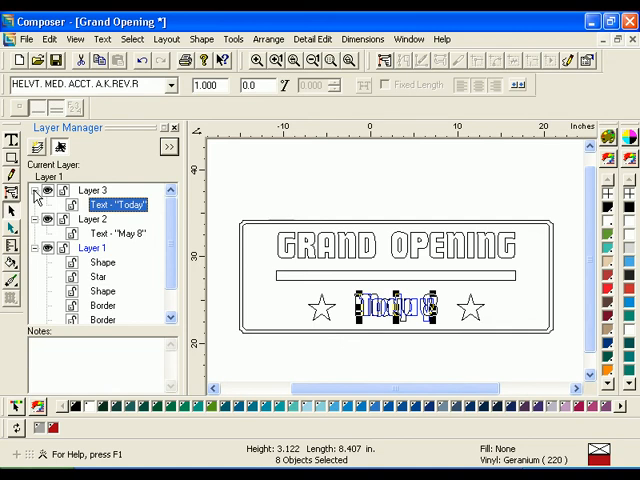
mouse_move(213, 257)
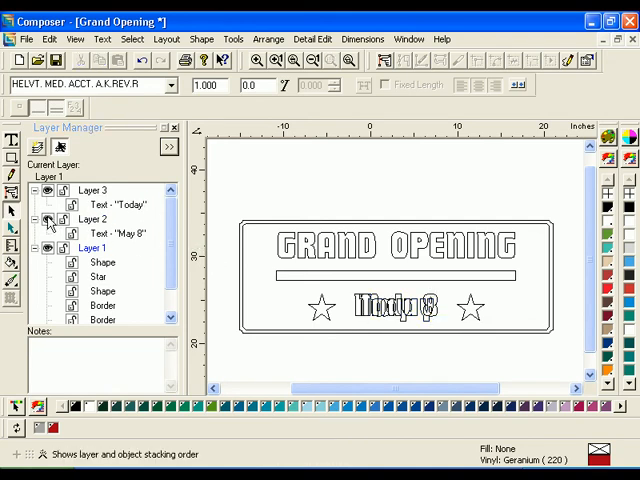
left_click(51, 218)
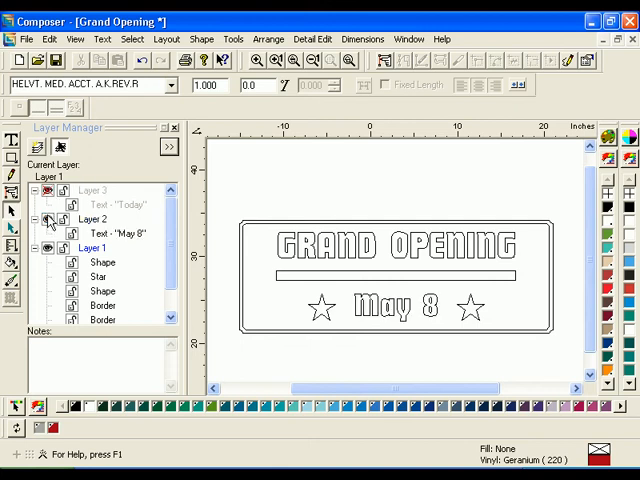
left_click(52, 191)
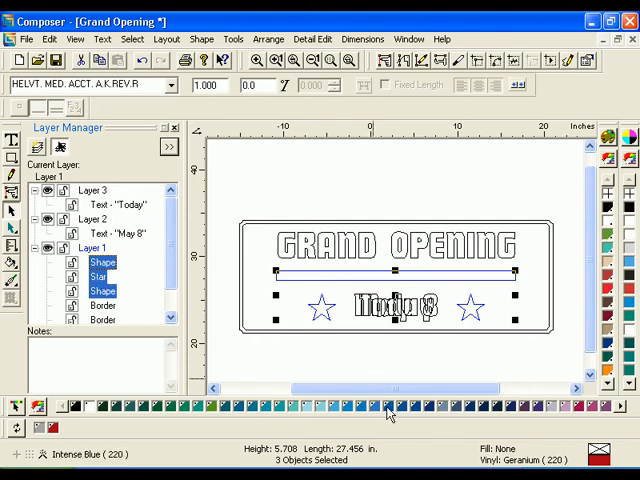
Give Layer 1's bar, stars and borders Intense Blue vinyl and show filled colours
left_click(388, 407)
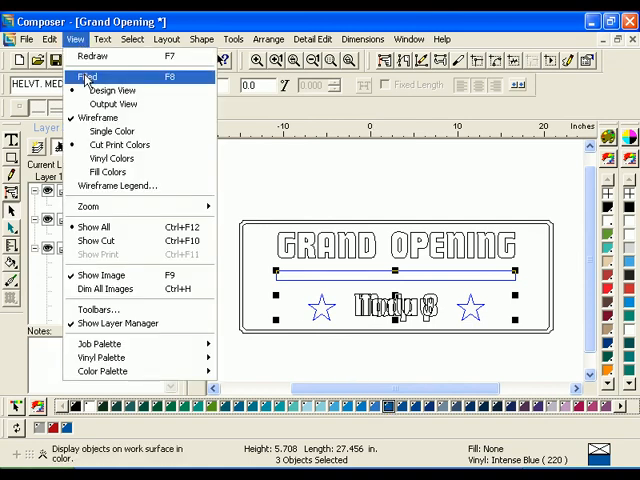
left_click(112, 90)
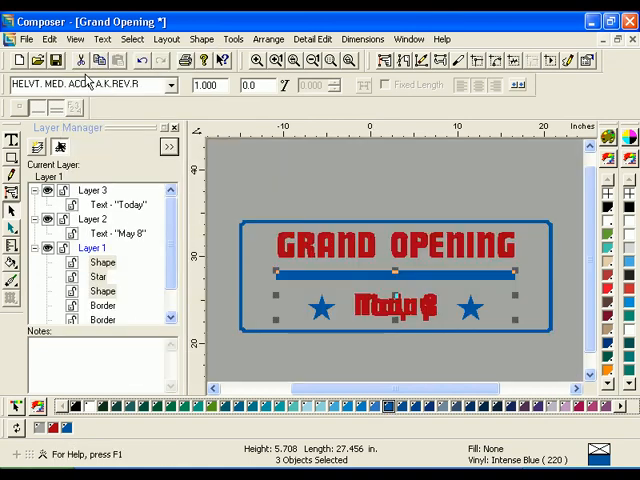
left_click(72, 38)
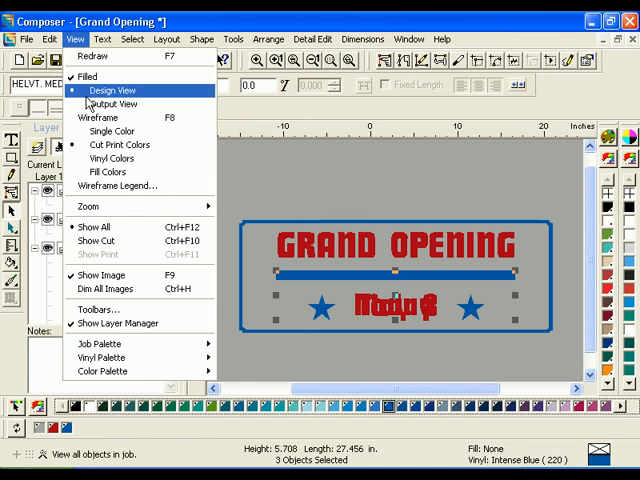
left_click(105, 117)
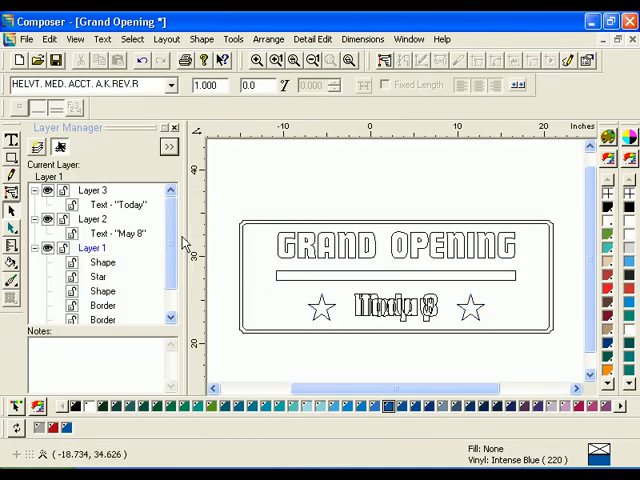
left_click(130, 305)
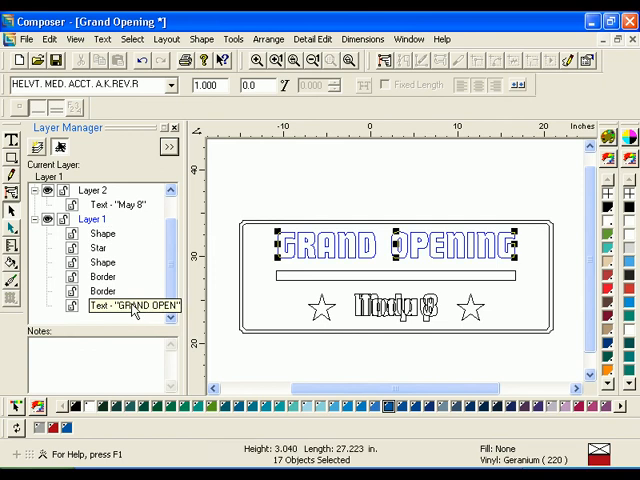
Apply a 15-degree Absolute Slant to the GRAND OPENING title
right_click(133, 305)
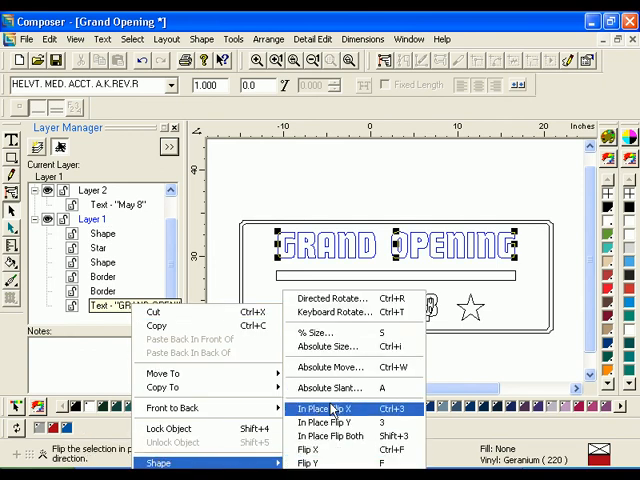
left_click(330, 388)
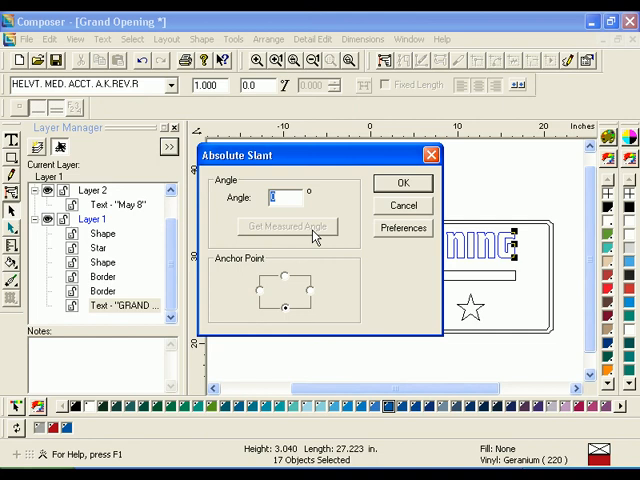
type("15")
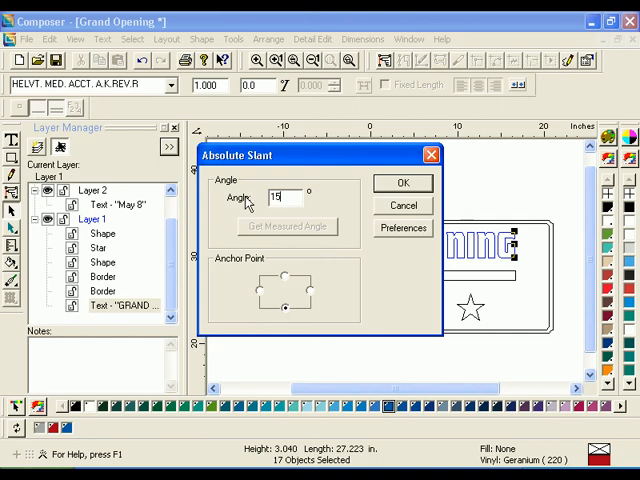
left_click(402, 183)
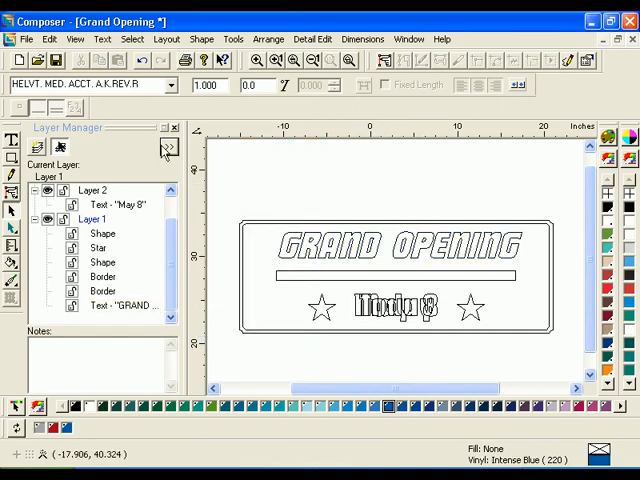
mouse_move(57, 64)
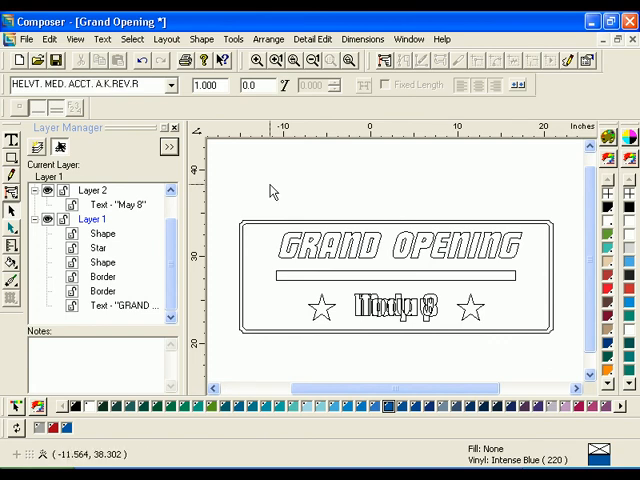
Output by layer with Layer 2 unchecked, sending only Layers 1 and 3
left_click(13, 38)
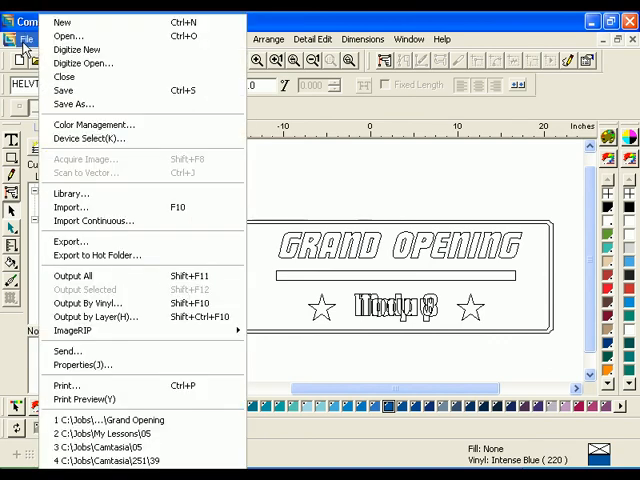
mouse_move(98, 317)
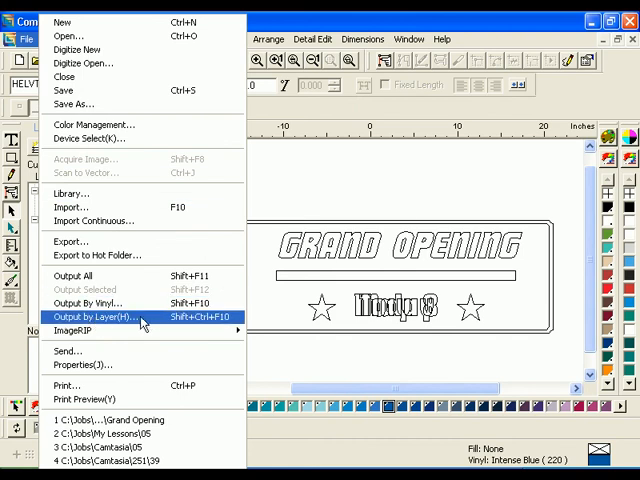
left_click(96, 317)
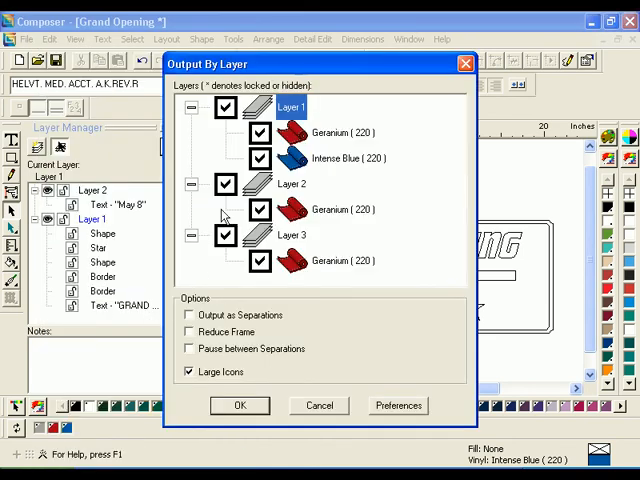
left_click(224, 184)
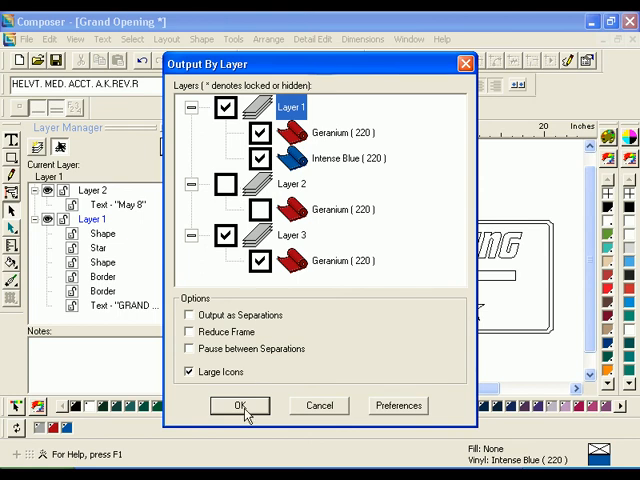
left_click(238, 405)
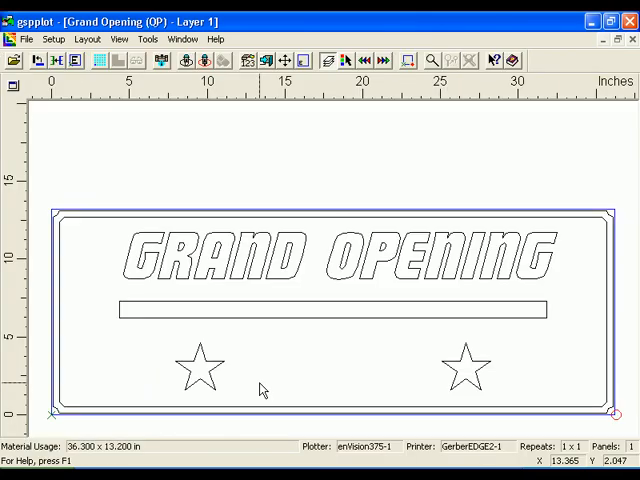
mouse_move(368, 108)
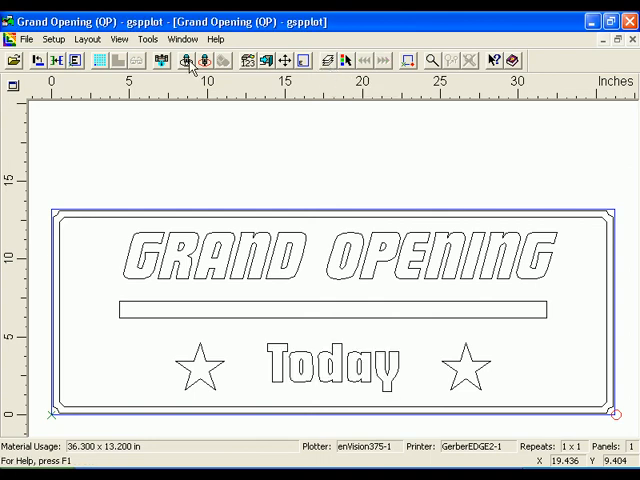
mouse_move(189, 61)
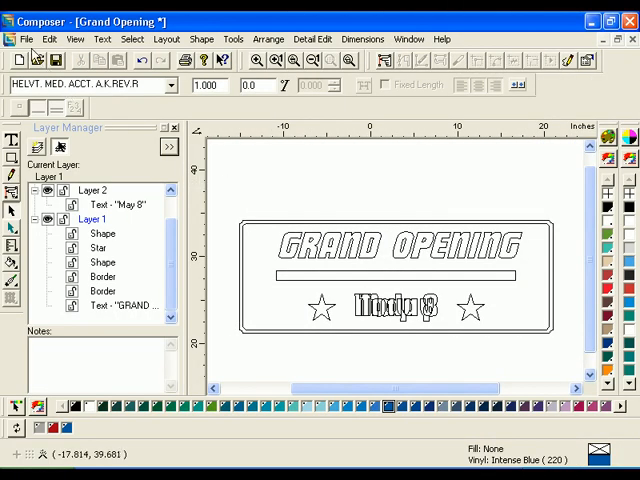
Output by layer with all three layers checked, including May 8, to GSP Plot
left_click(26, 38)
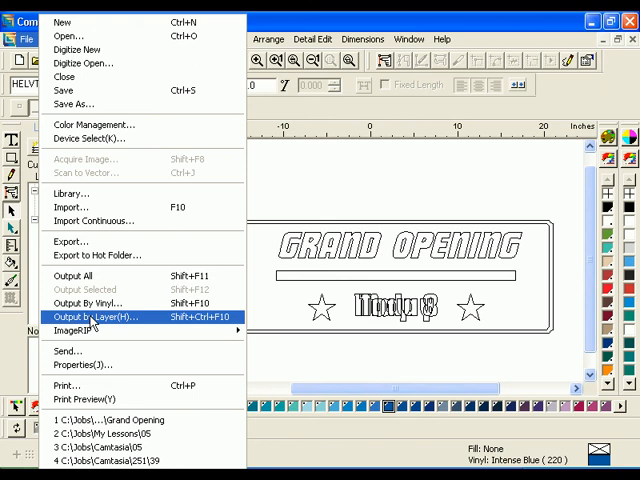
left_click(94, 316)
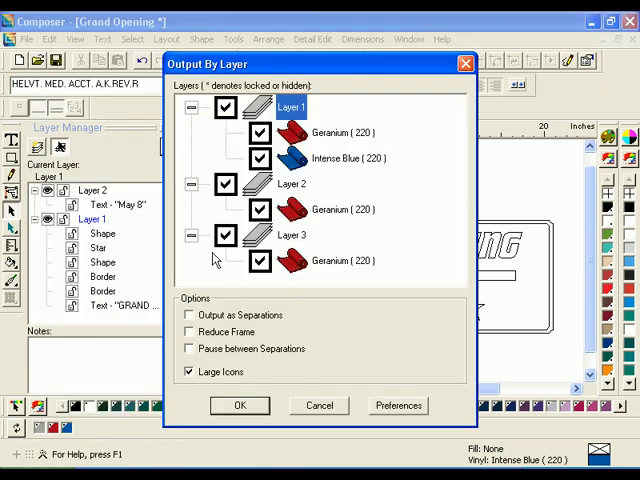
left_click(239, 405)
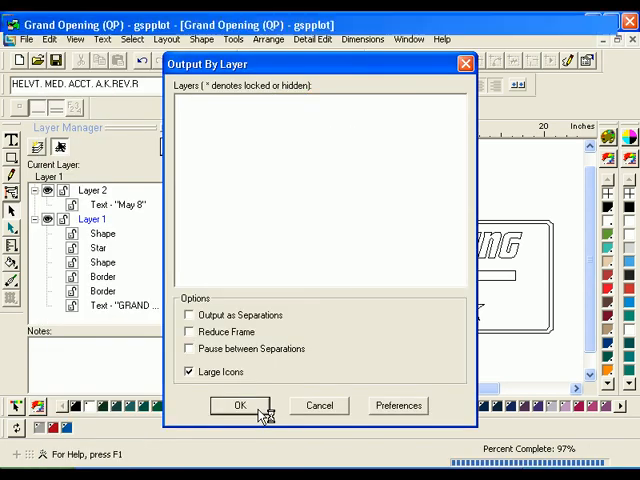
left_click(239, 405)
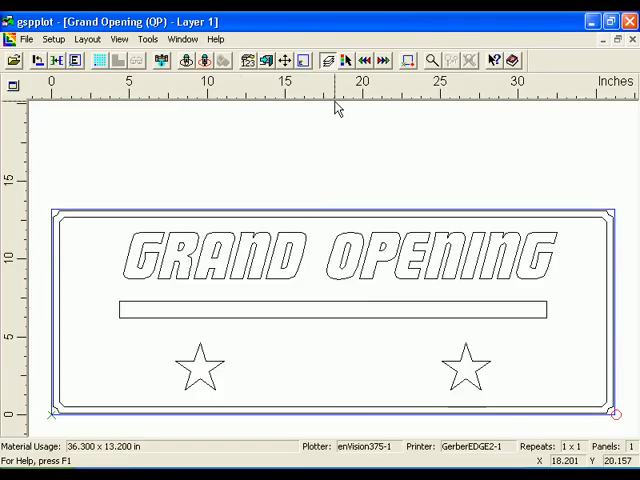